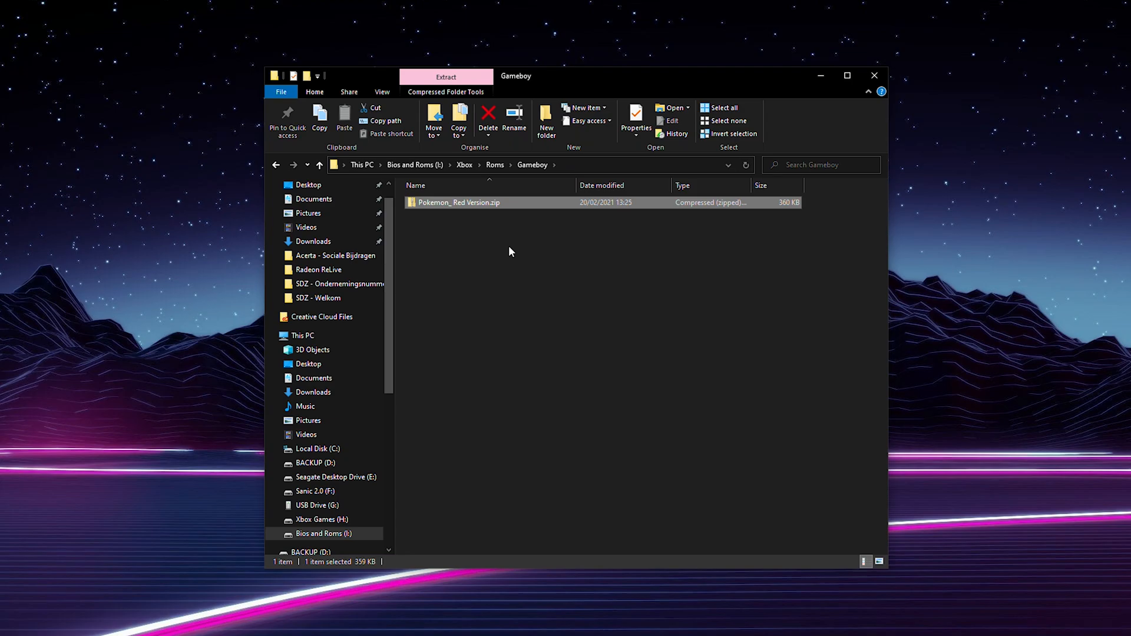
- Extract the Pokemon_ Red Version.zip into a new Pokemon_ Red Version folder beside it
{"action": "left_click", "coordinate": [513, 225]}
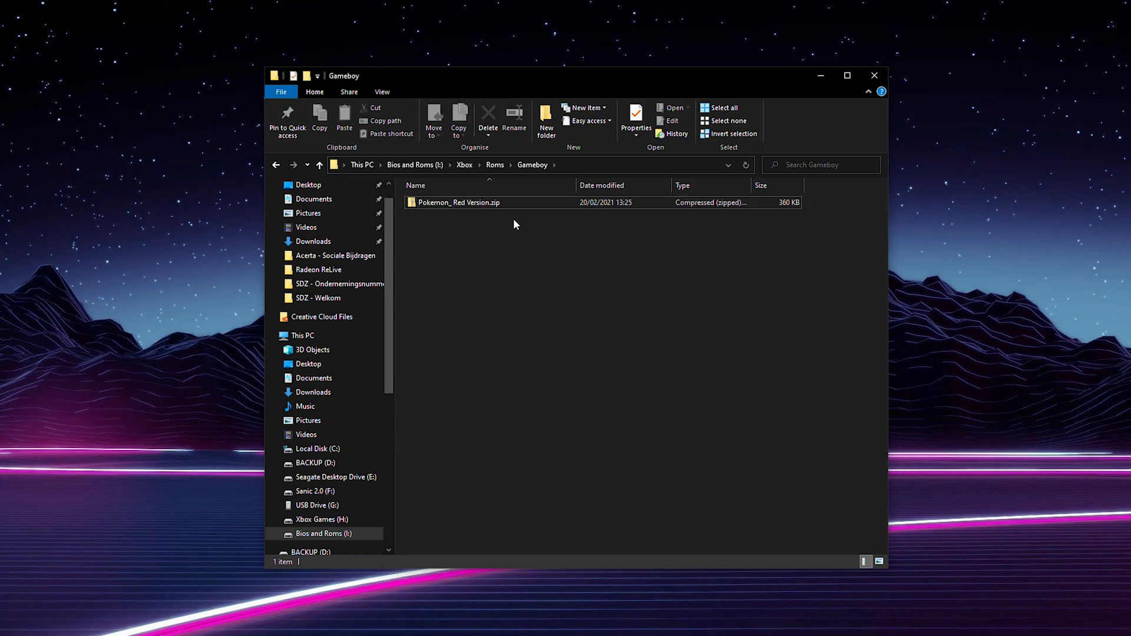
{"action": "left_click", "coordinate": [459, 202]}
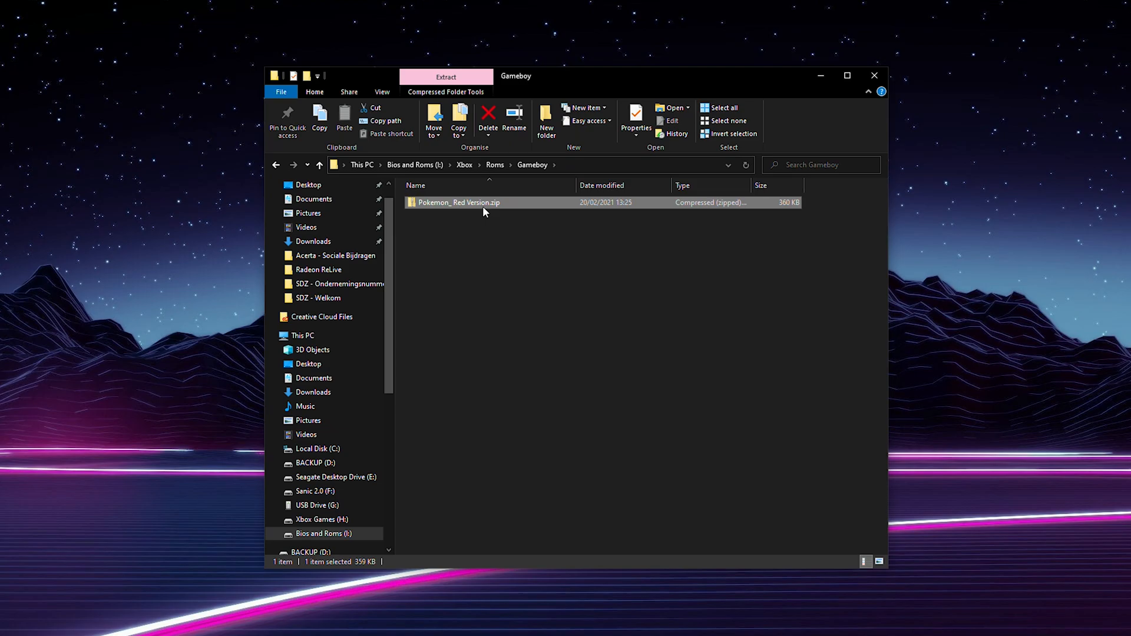
{"action": "mouse_move", "coordinate": [428, 209]}
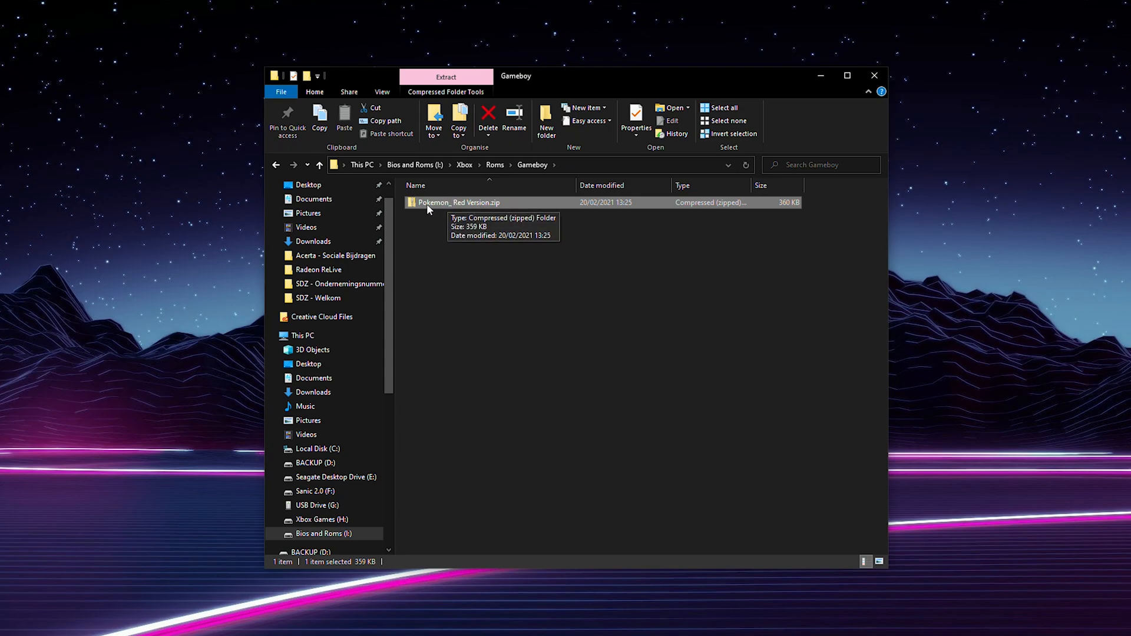
{"action": "right_click", "coordinate": [458, 203]}
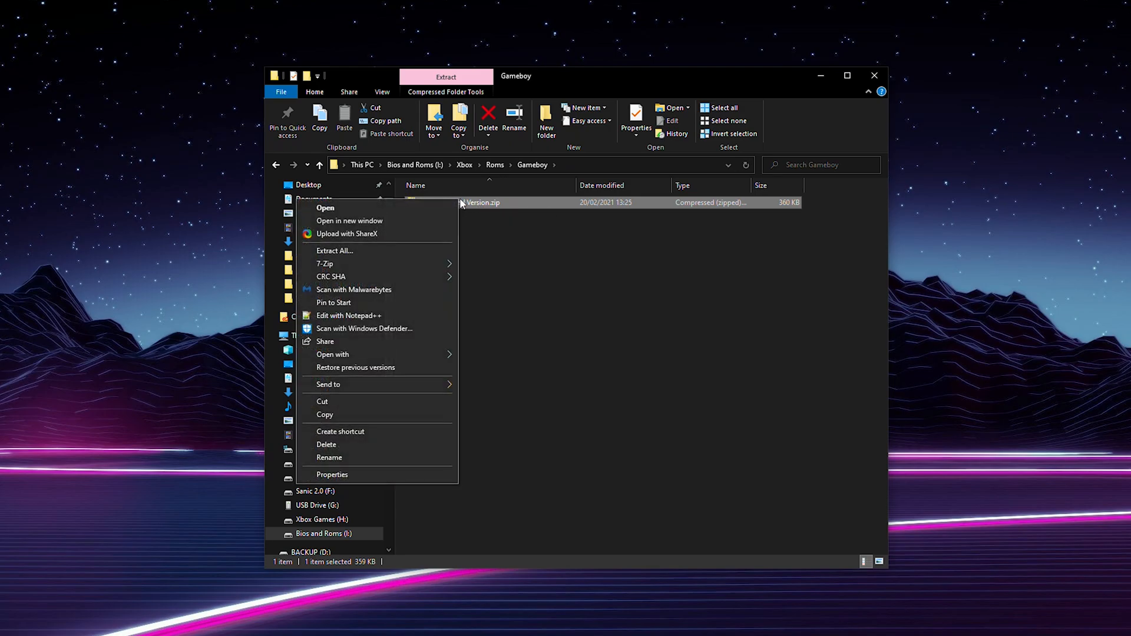
{"action": "left_click", "coordinate": [335, 250]}
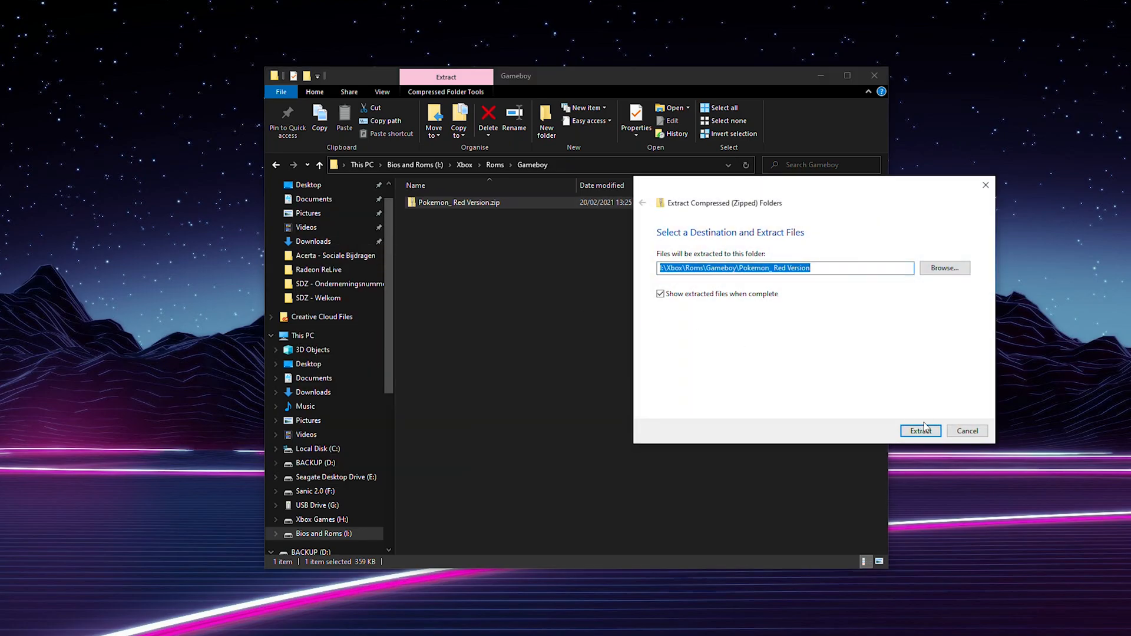
{"action": "left_click", "coordinate": [920, 431]}
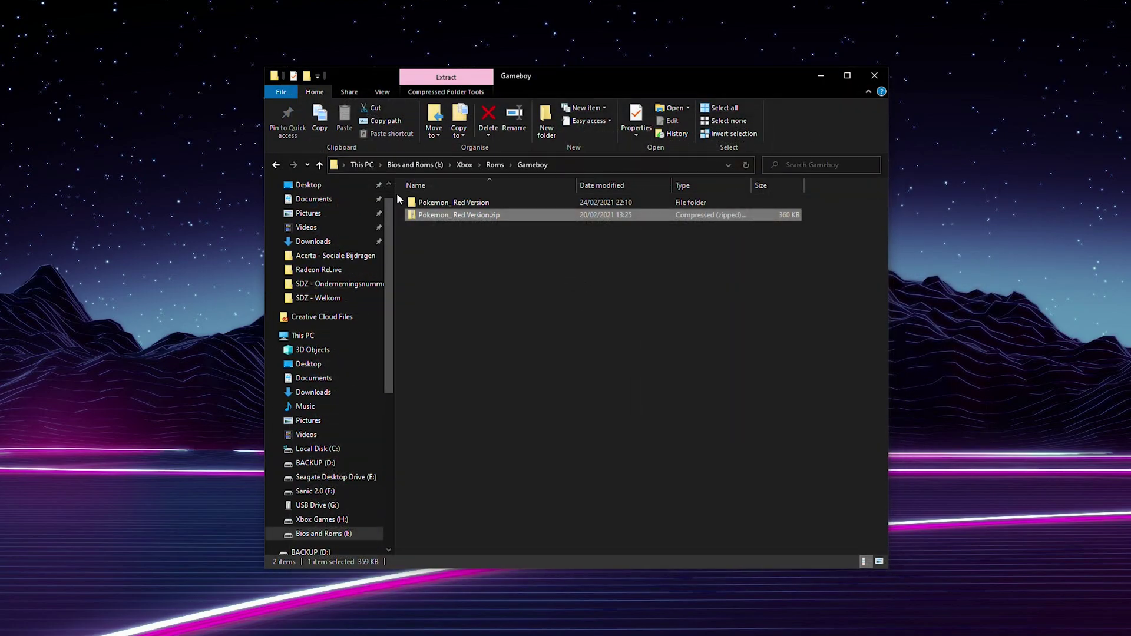
- Check the extracted folder contains the Pokemon Red .gb file, then return to the Gameboy folder
{"action": "double_click", "coordinate": [454, 202]}
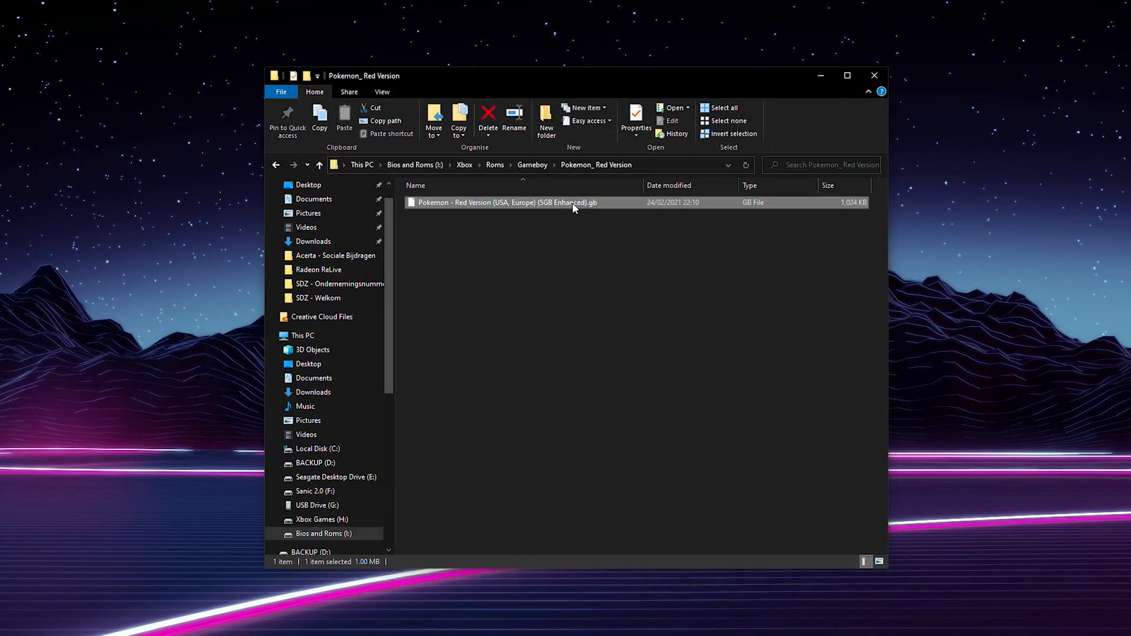
{"action": "mouse_move", "coordinate": [588, 222]}
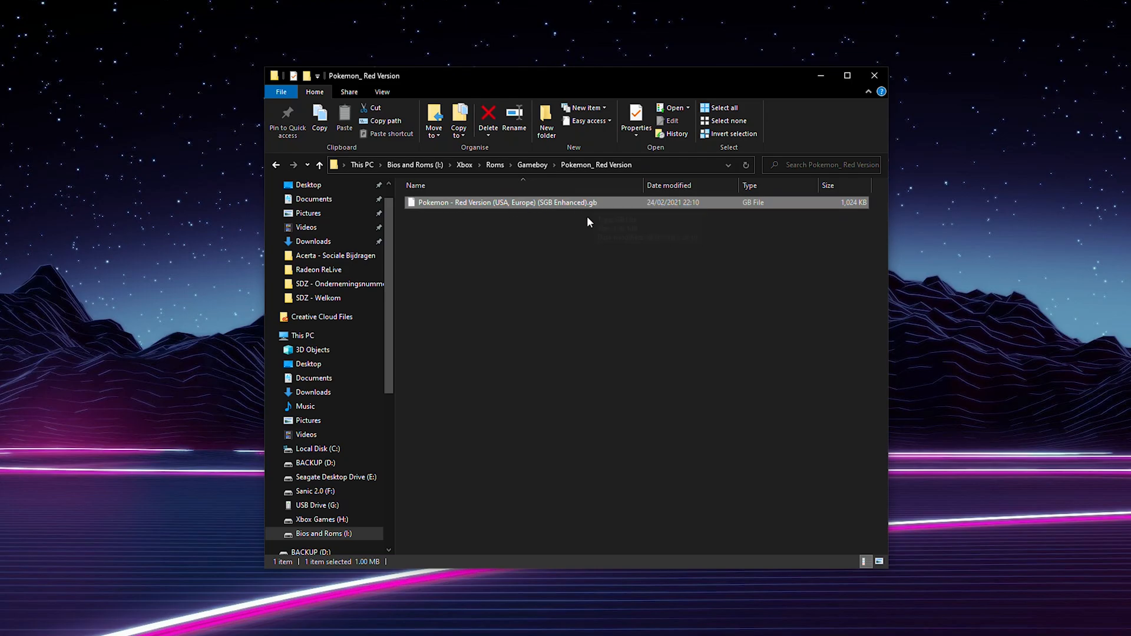
{"action": "mouse_move", "coordinate": [589, 210]}
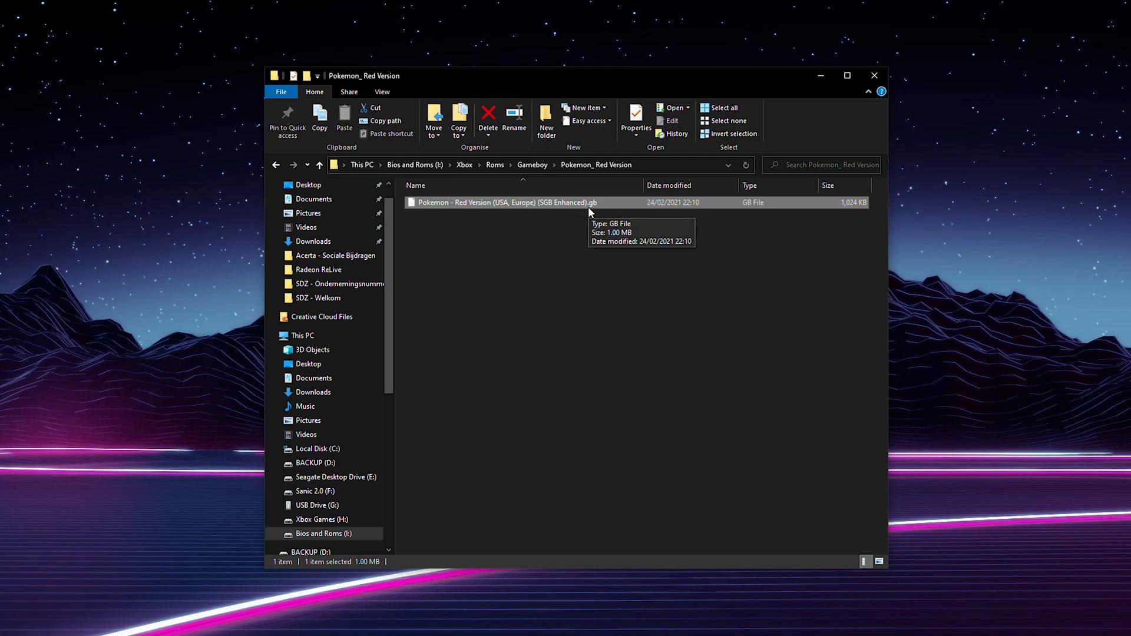
{"action": "mouse_move", "coordinate": [582, 286]}
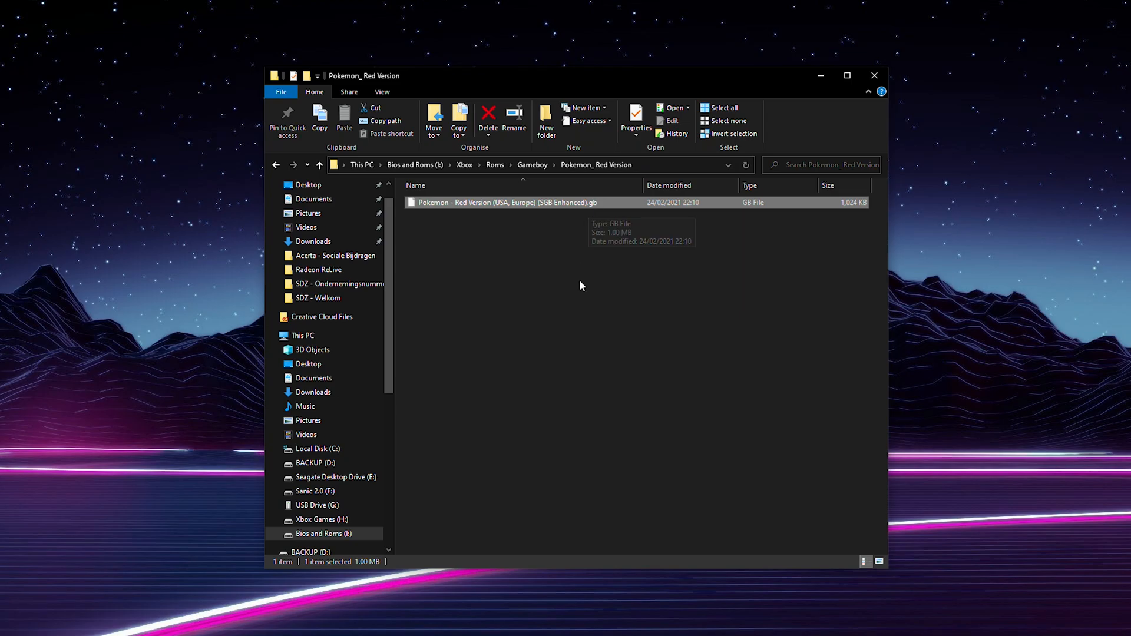
{"action": "left_click", "coordinate": [339, 165]}
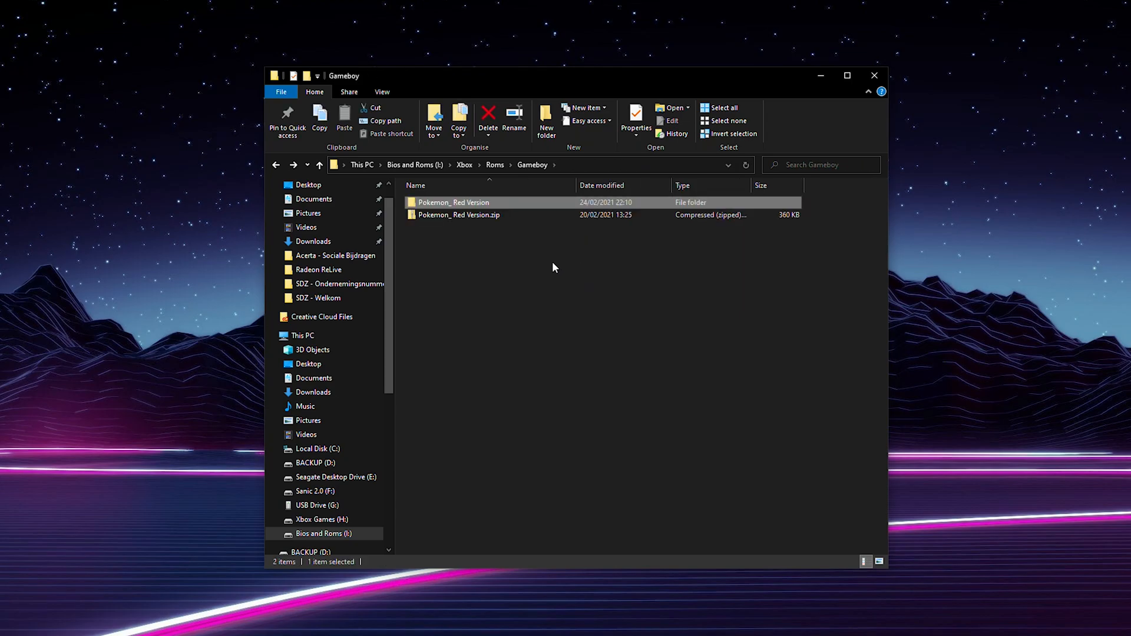
{"action": "left_click", "coordinate": [459, 215]}
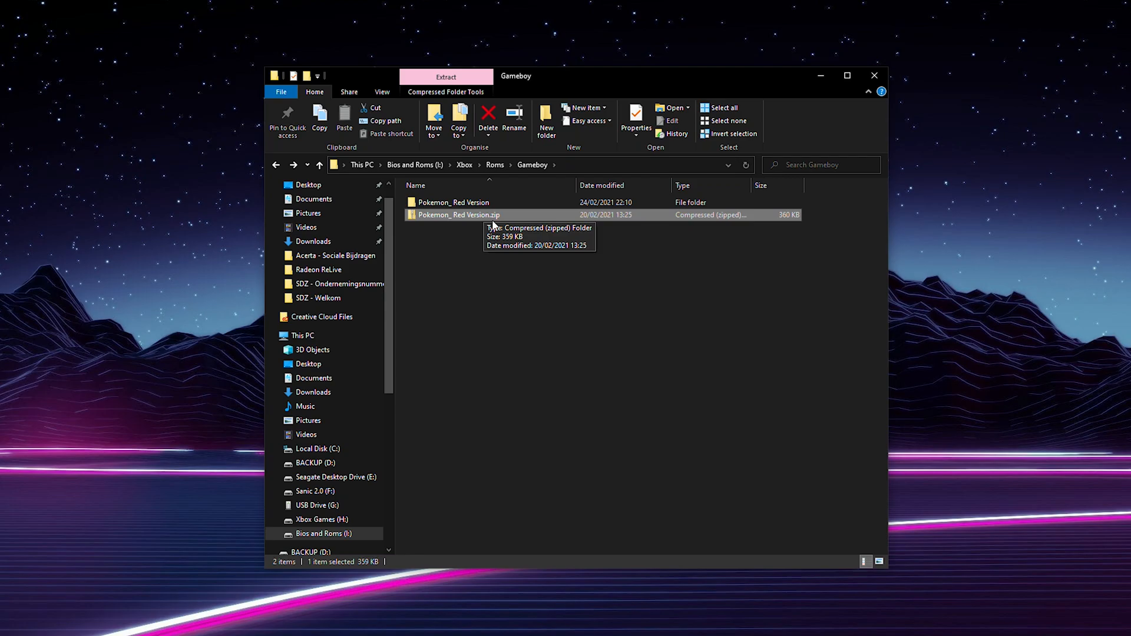
{"action": "mouse_move", "coordinate": [480, 254]}
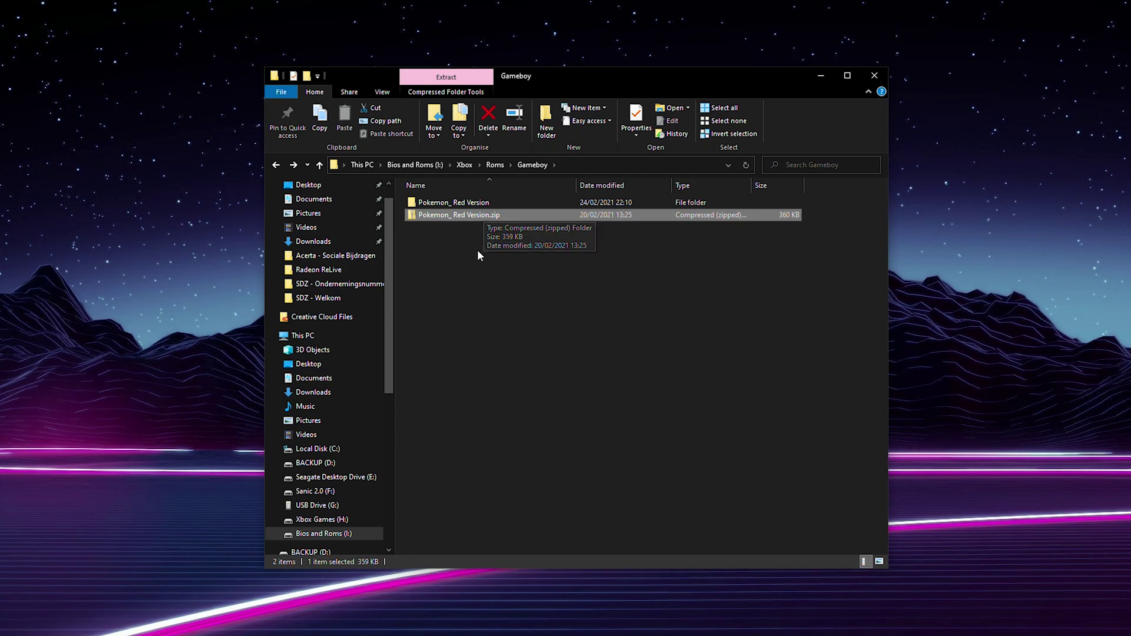
{"action": "mouse_move", "coordinate": [482, 261]}
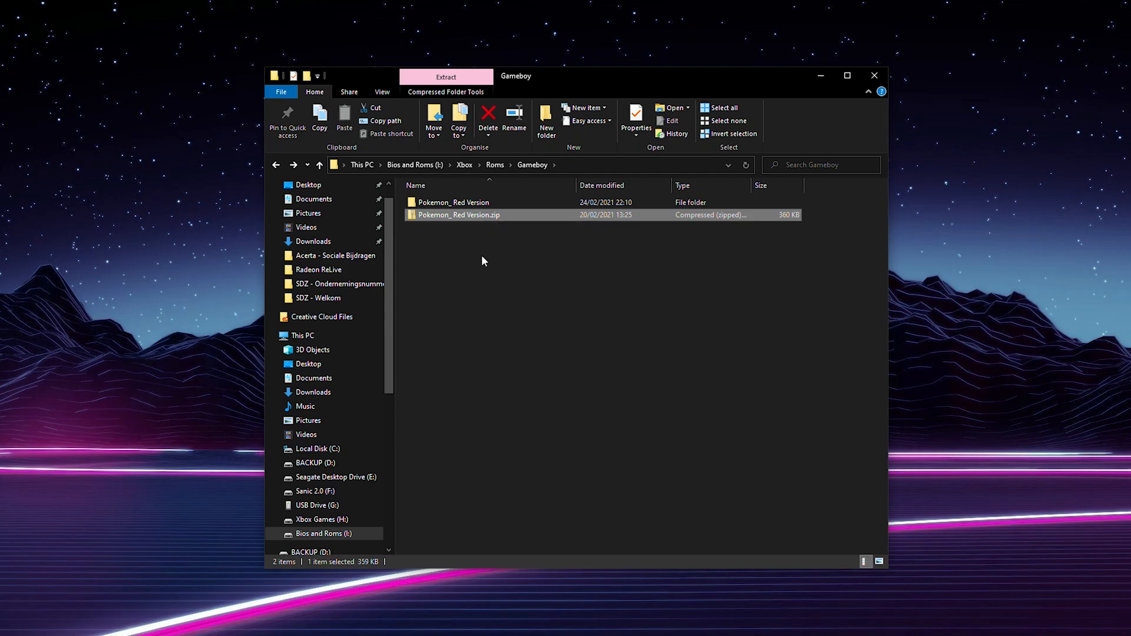
{"action": "mouse_move", "coordinate": [450, 171]}
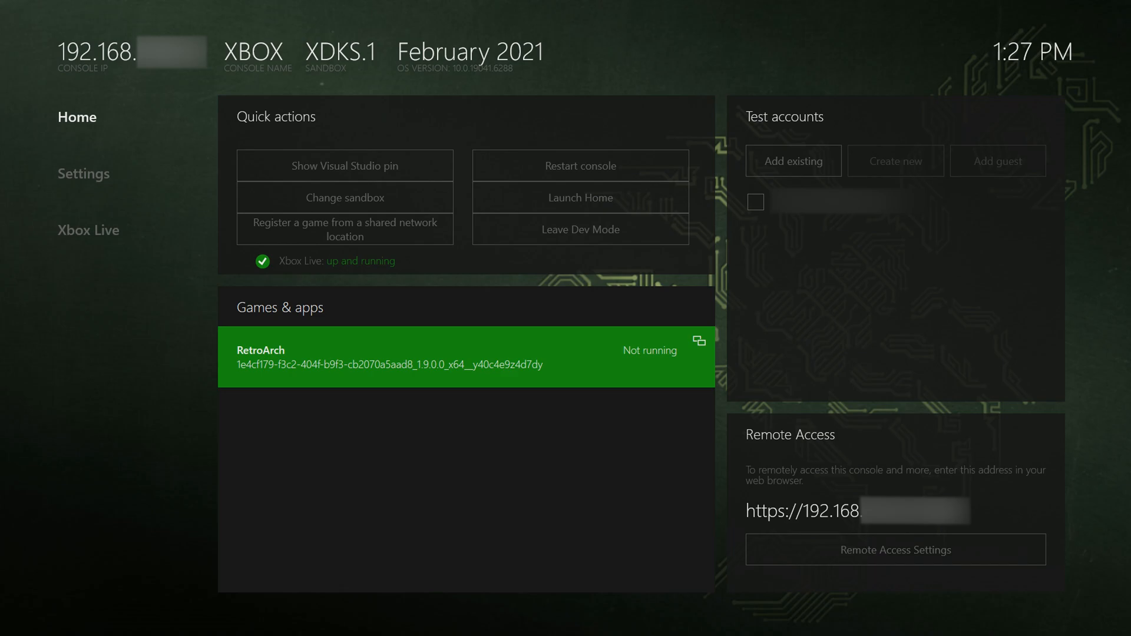
- Launch RetroArch and reach the F:\ drive in the Load Content browser
{"action": "left_click", "coordinate": [465, 356]}
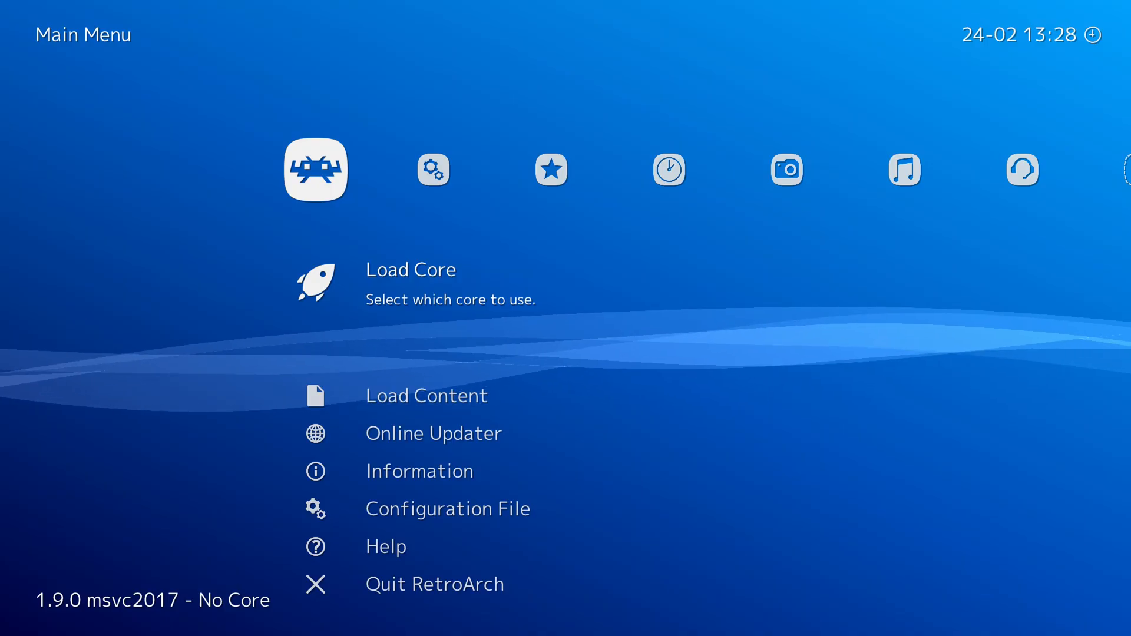
{"action": "scroll", "scroll_direction": "right", "scroll_amount": 3}
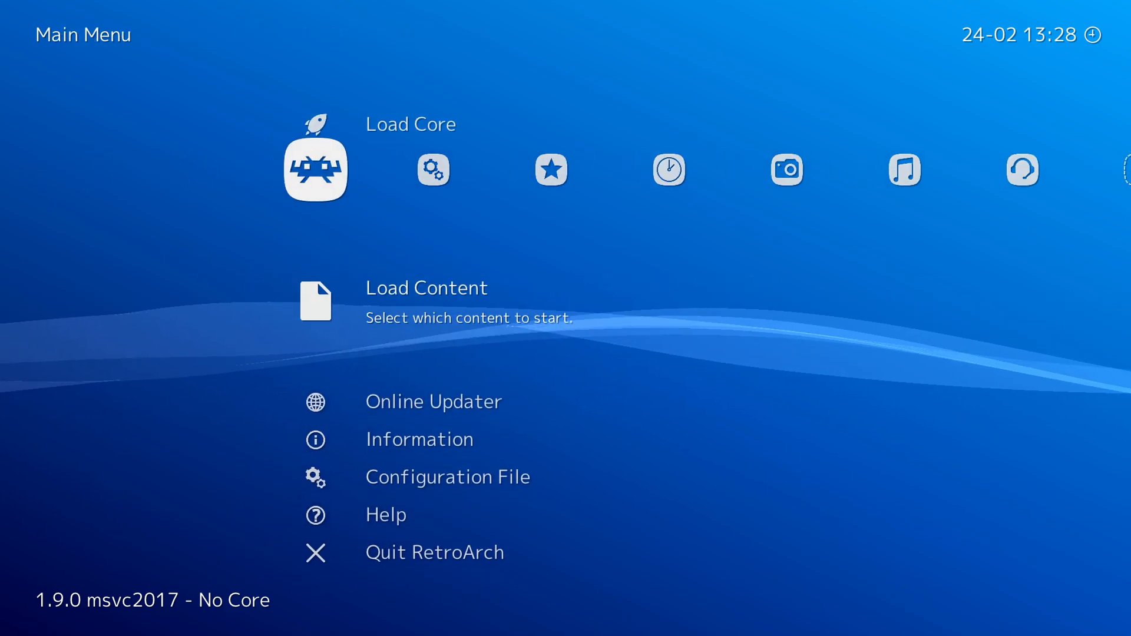
{"action": "scroll", "scroll_direction": "down", "scroll_amount": 3}
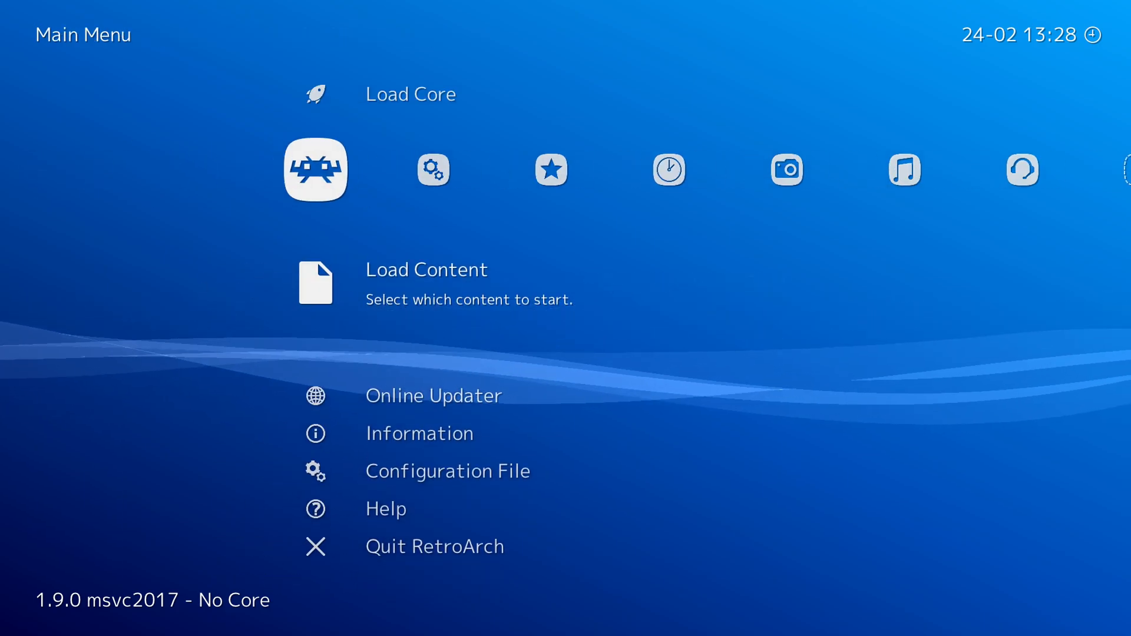
{"action": "left_click", "coordinate": [427, 281]}
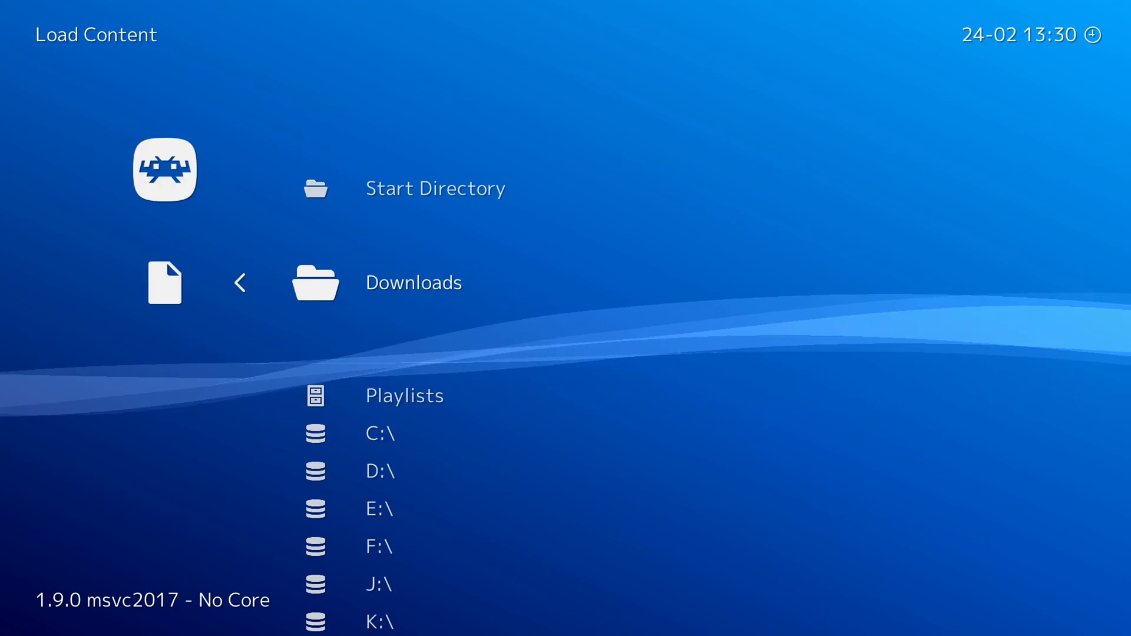
{"action": "scroll", "scroll_direction": "down", "scroll_amount": 3}
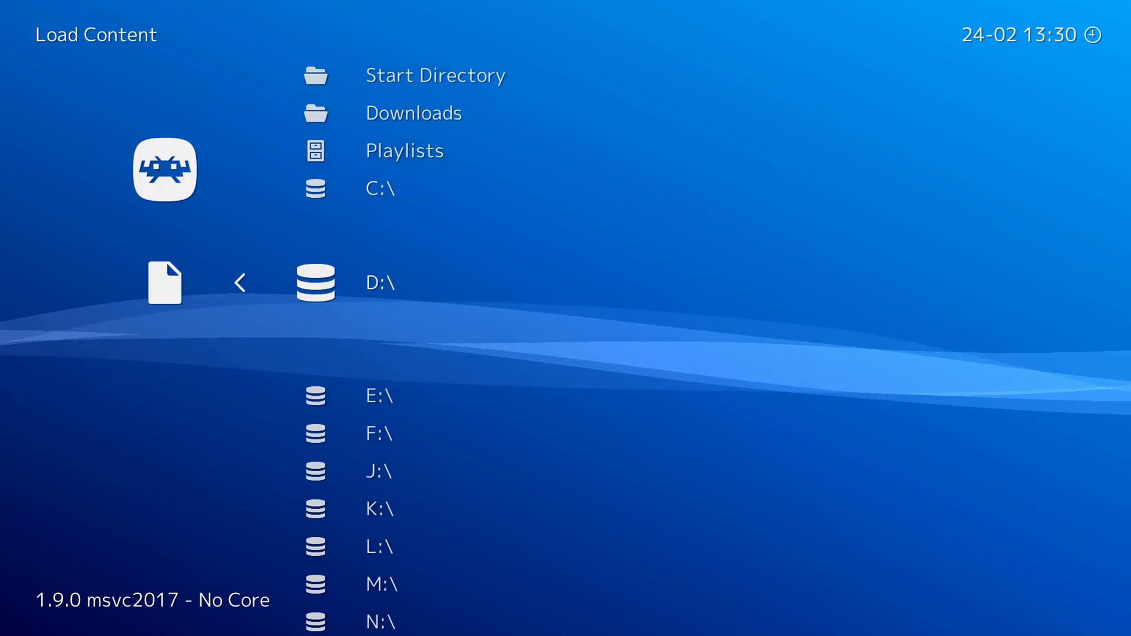
{"action": "scroll", "scroll_direction": "down", "scroll_amount": 3}
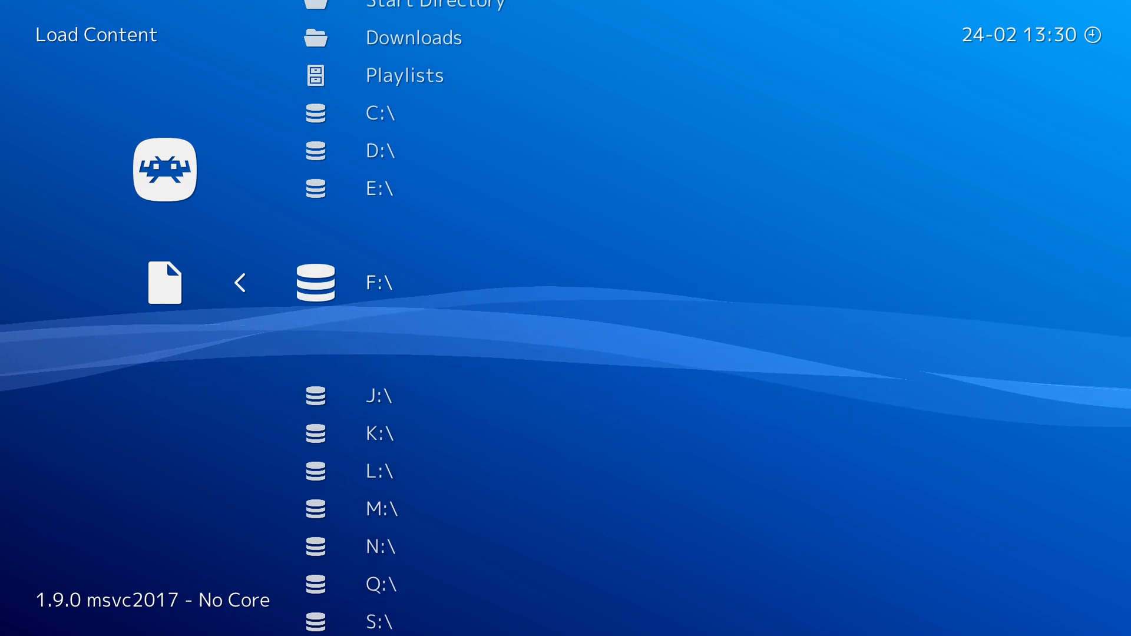
- Browse F:\Xbox\Roms\Gameboy to the Pokemon_ Red Version ROM
{"action": "left_click", "coordinate": [380, 282]}
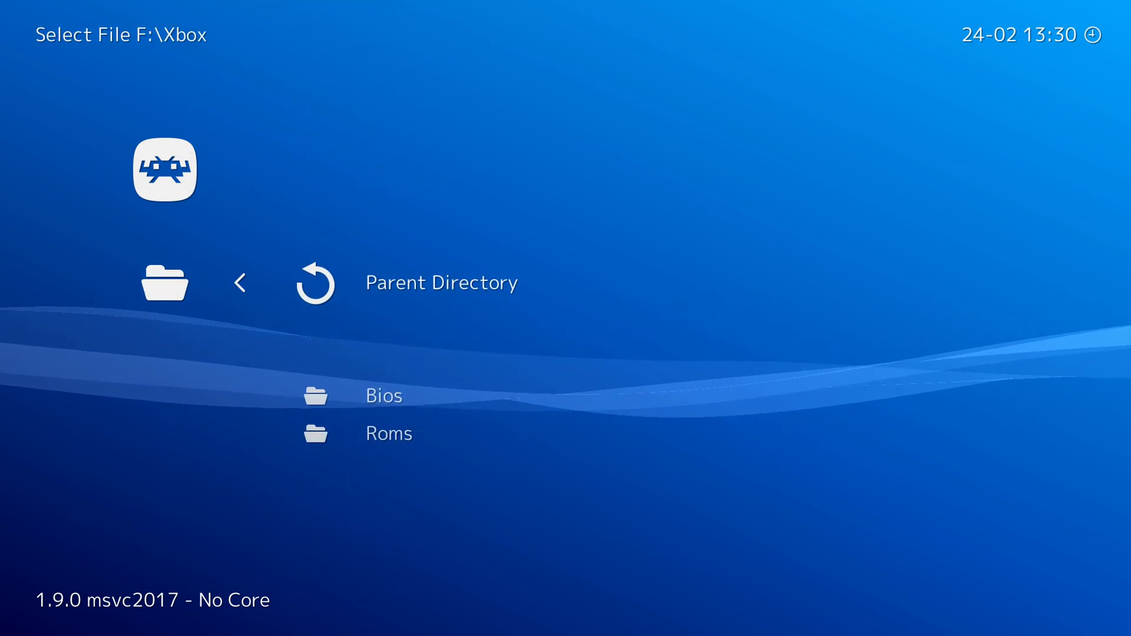
{"action": "left_click", "coordinate": [389, 433]}
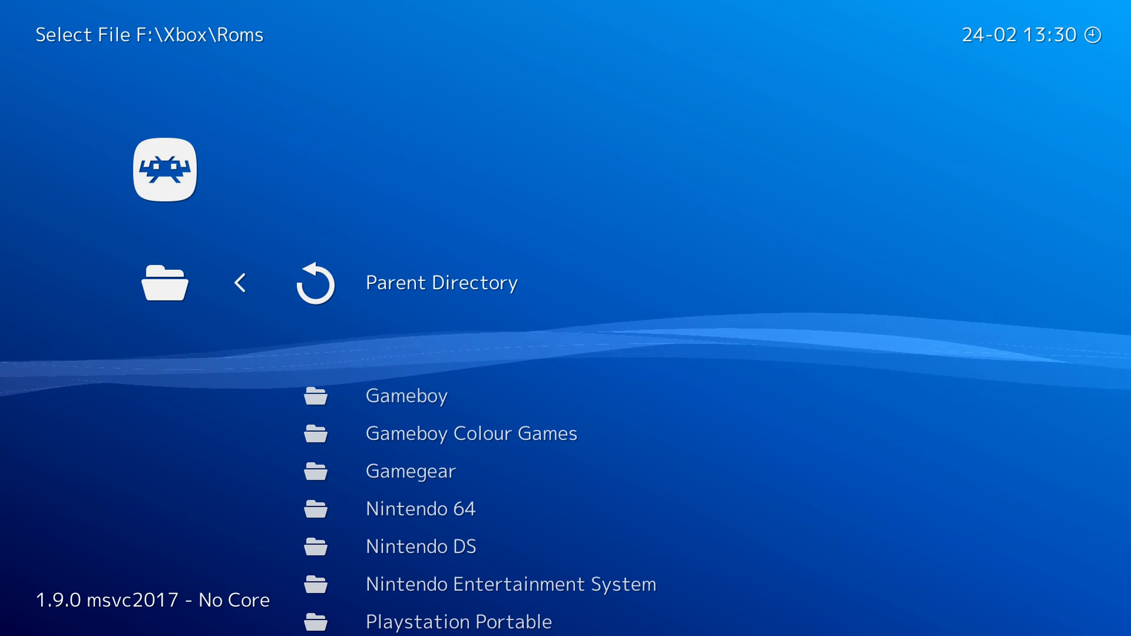
{"action": "scroll", "scroll_direction": "down", "scroll_amount": 3}
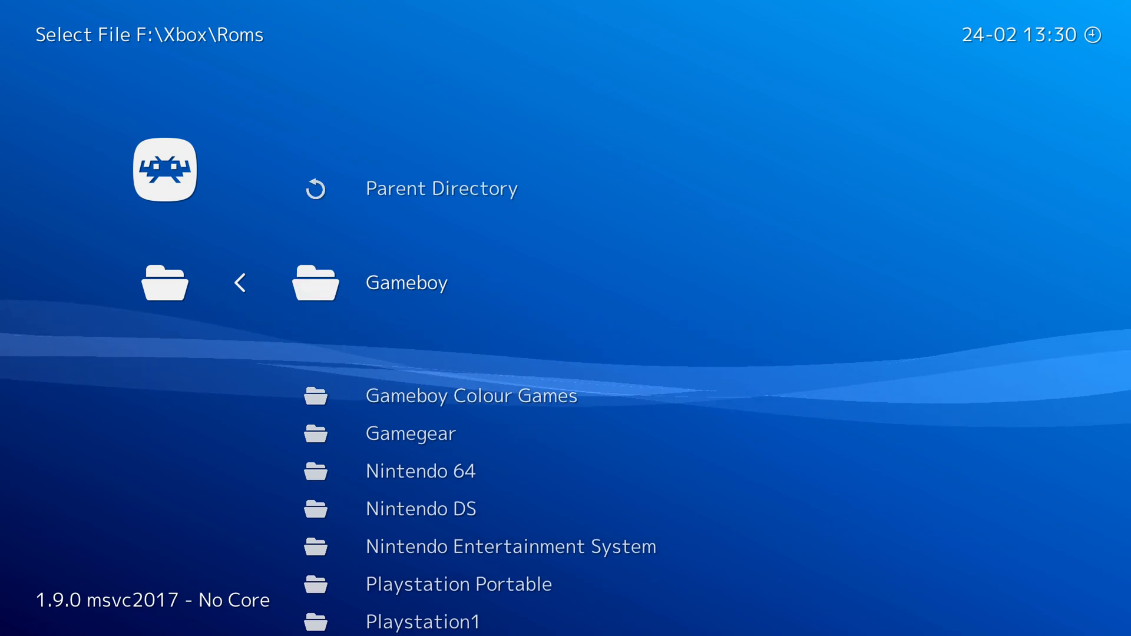
{"action": "left_click", "coordinate": [406, 282]}
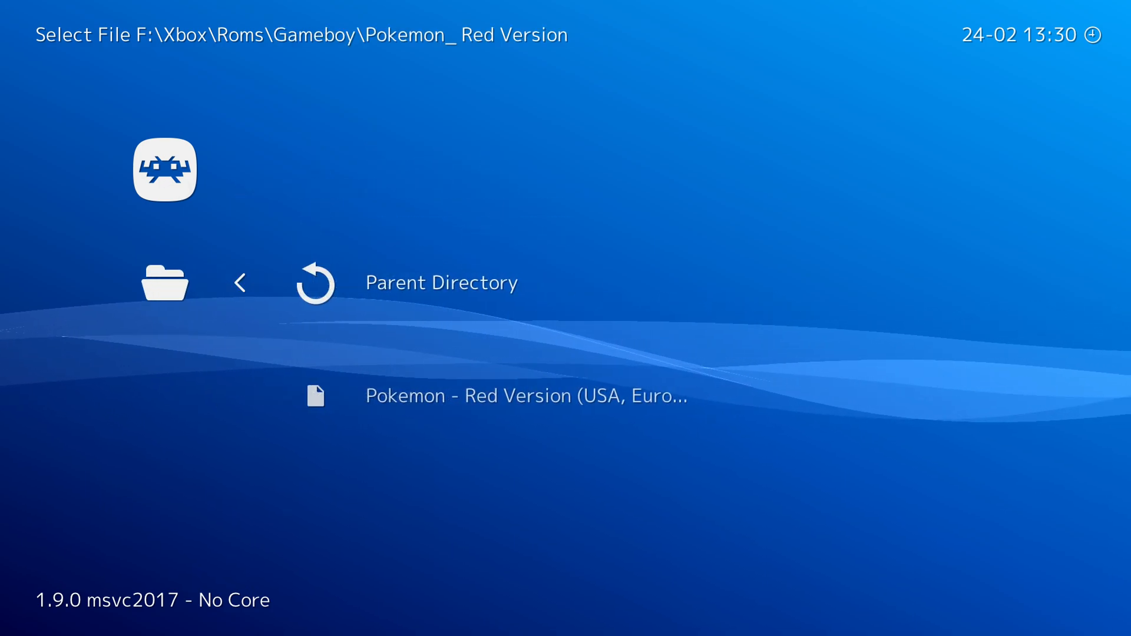
{"action": "scroll", "scroll_direction": "down", "scroll_amount": 3}
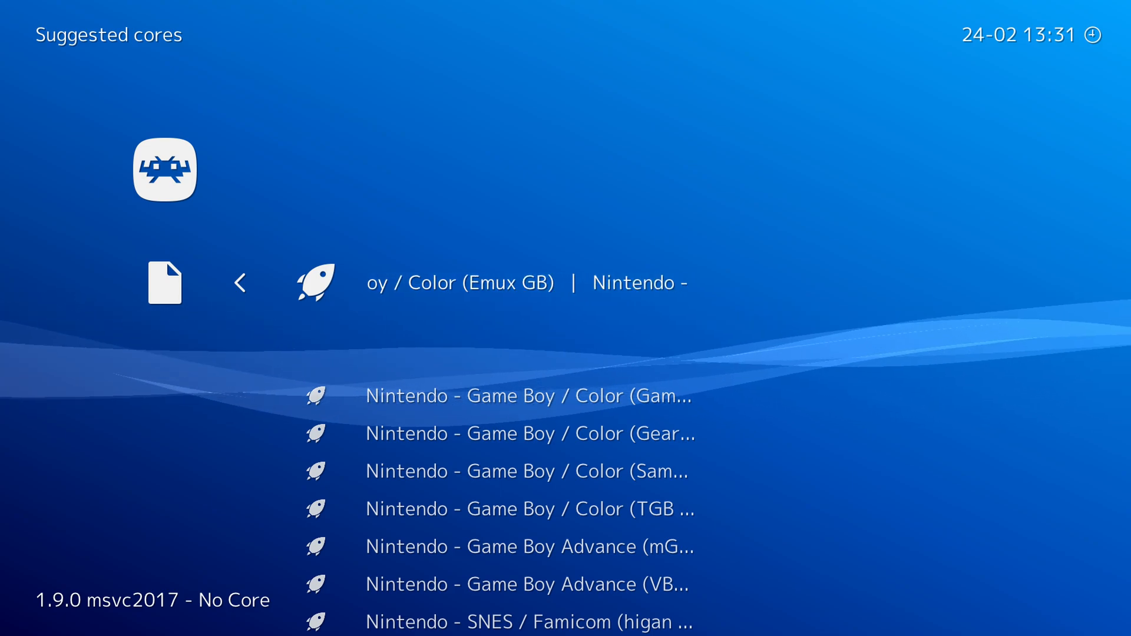
- Choose the Nintendo - Game Boy / Color (SameBoy) core to launch Pokémon Red
{"action": "scroll", "scroll_direction": "down", "scroll_amount": 3}
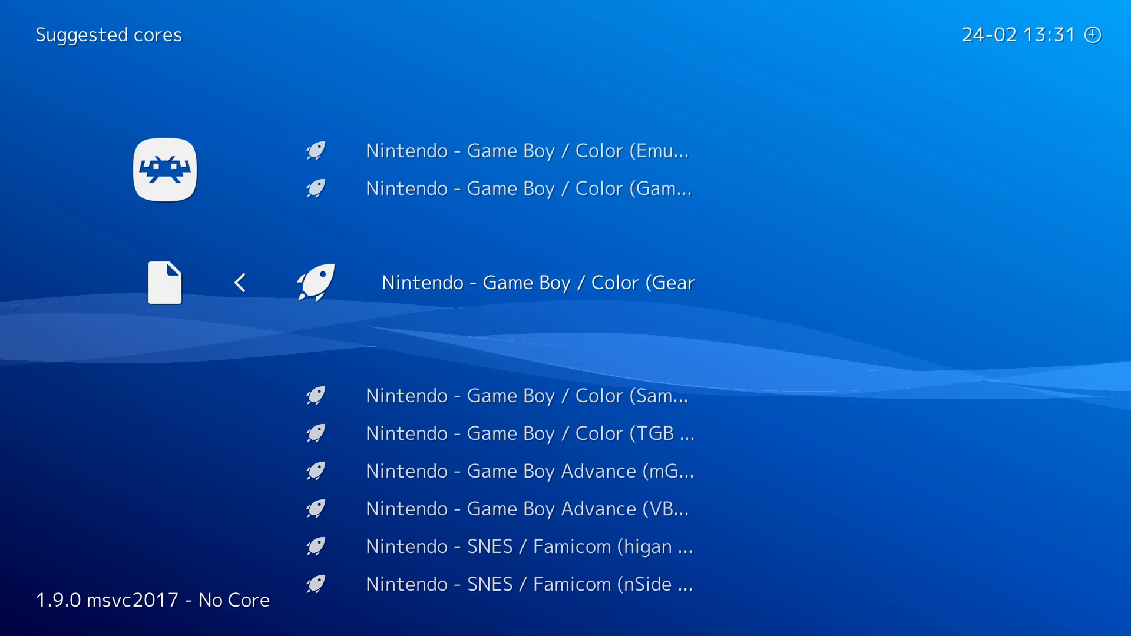
{"action": "scroll", "scroll_direction": "down", "scroll_amount": 3}
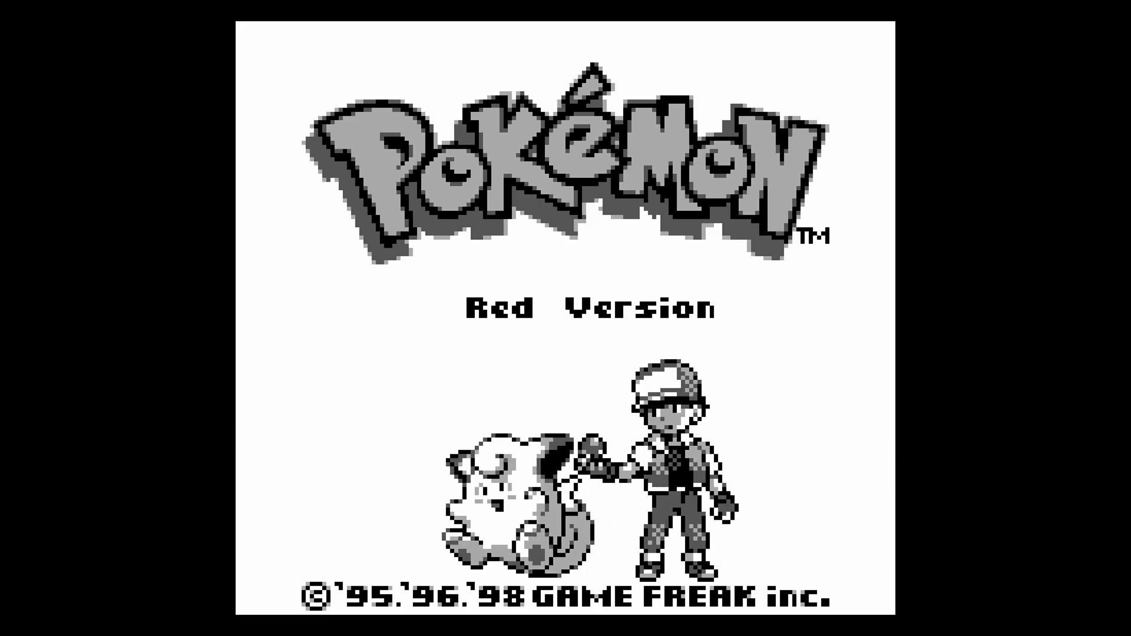
- Pause the game with the Quick Menu and reach the SameBoy core Options
{"action": "key", "text": "F1"}
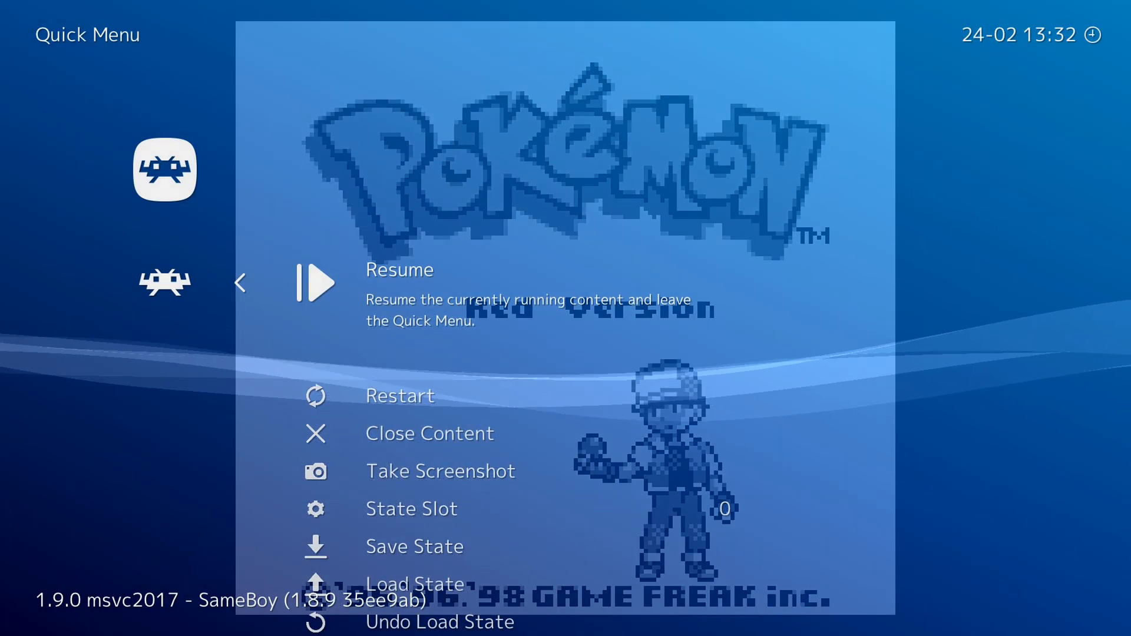
{"action": "scroll", "scroll_direction": "down", "scroll_amount": 3}
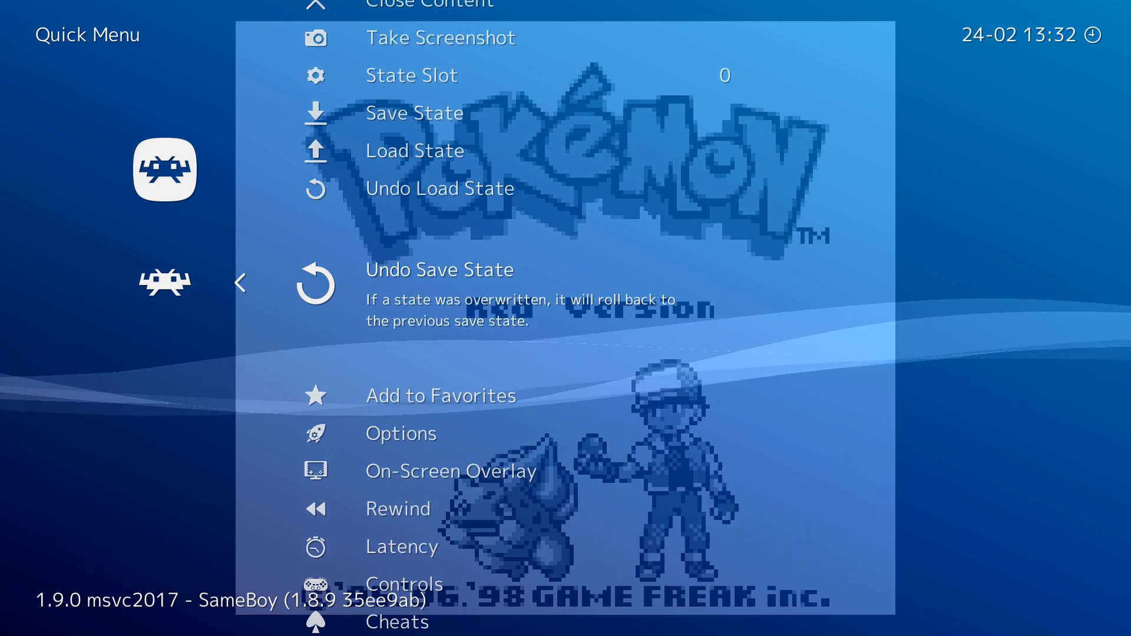
{"action": "scroll", "scroll_direction": "down", "scroll_amount": 3}
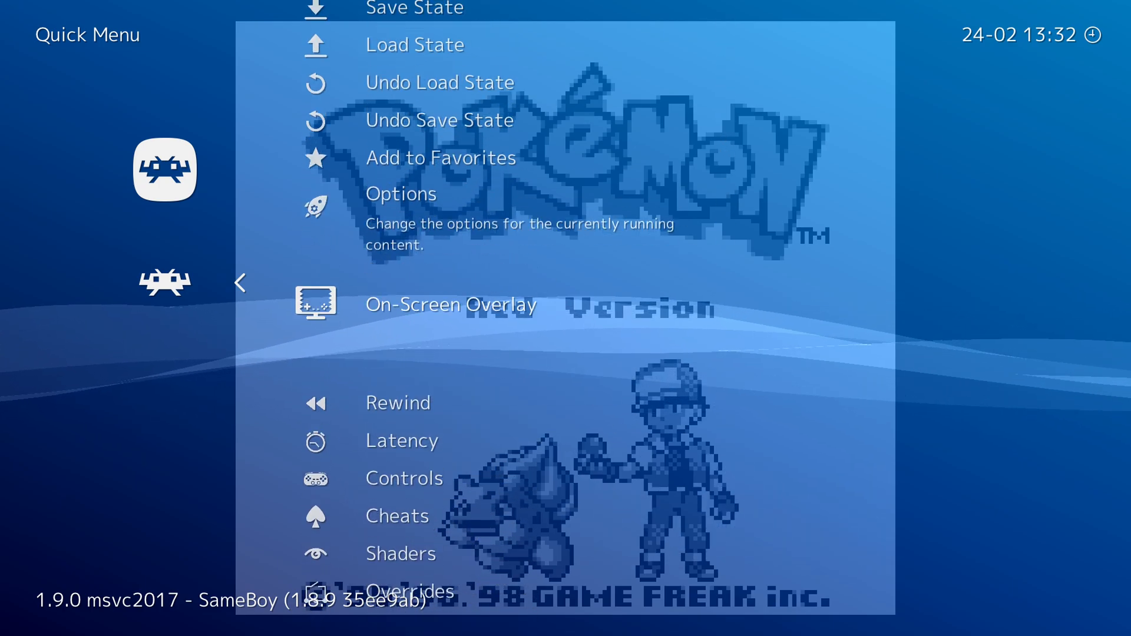
{"action": "left_click", "coordinate": [401, 194]}
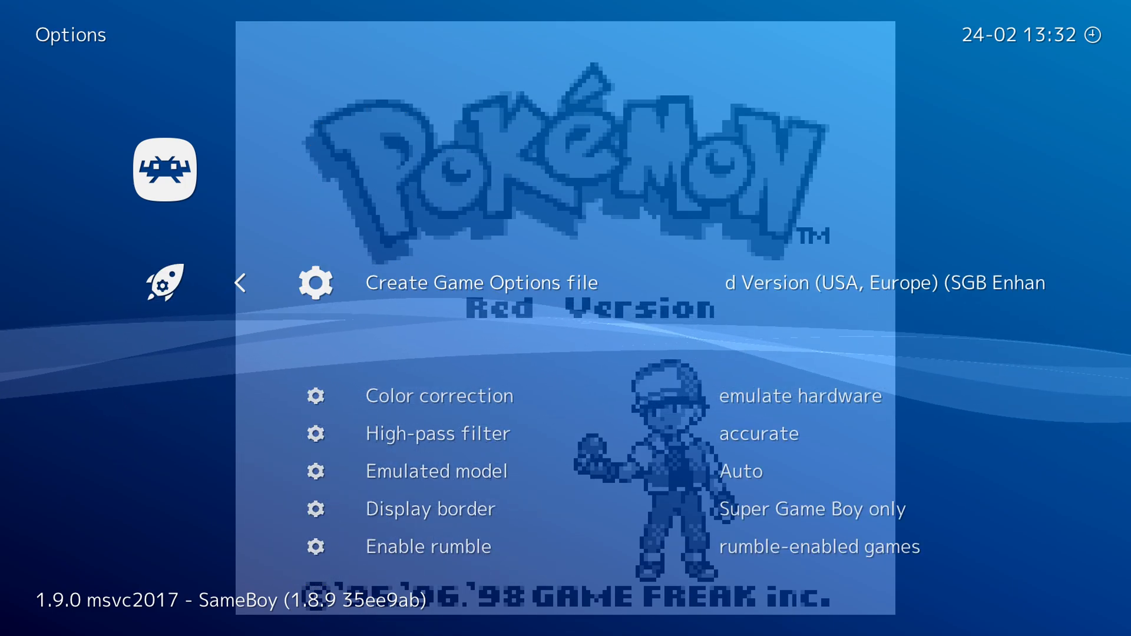
- Browse the core options such as color correction and display border, ending at the Quick Menu
{"action": "scroll", "scroll_direction": "up", "scroll_amount": 3}
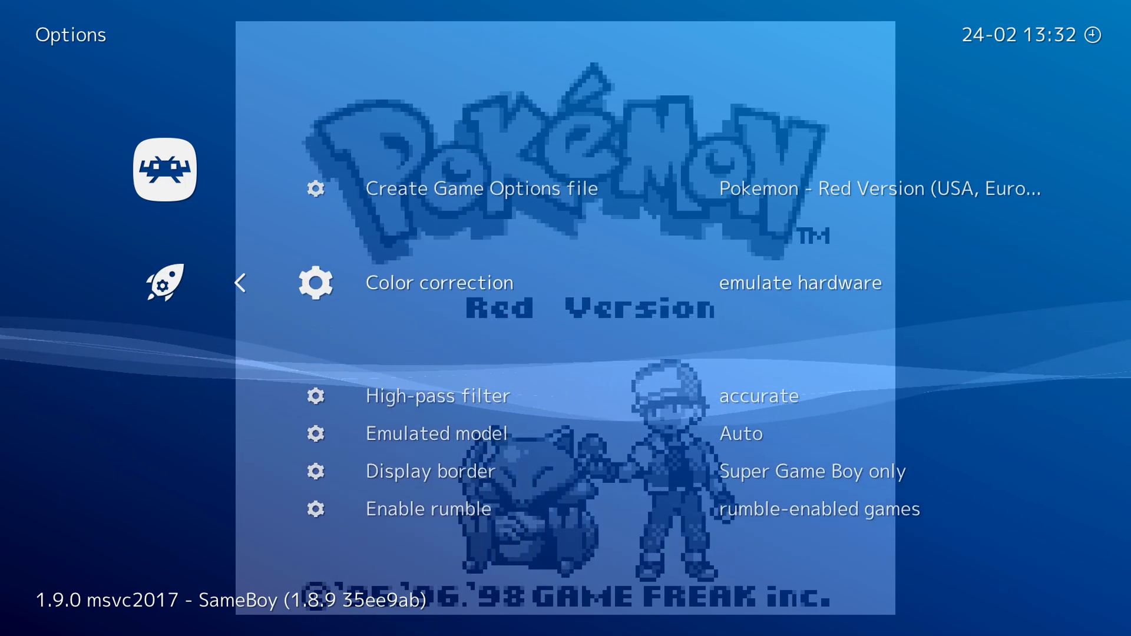
{"action": "left_click", "coordinate": [440, 282]}
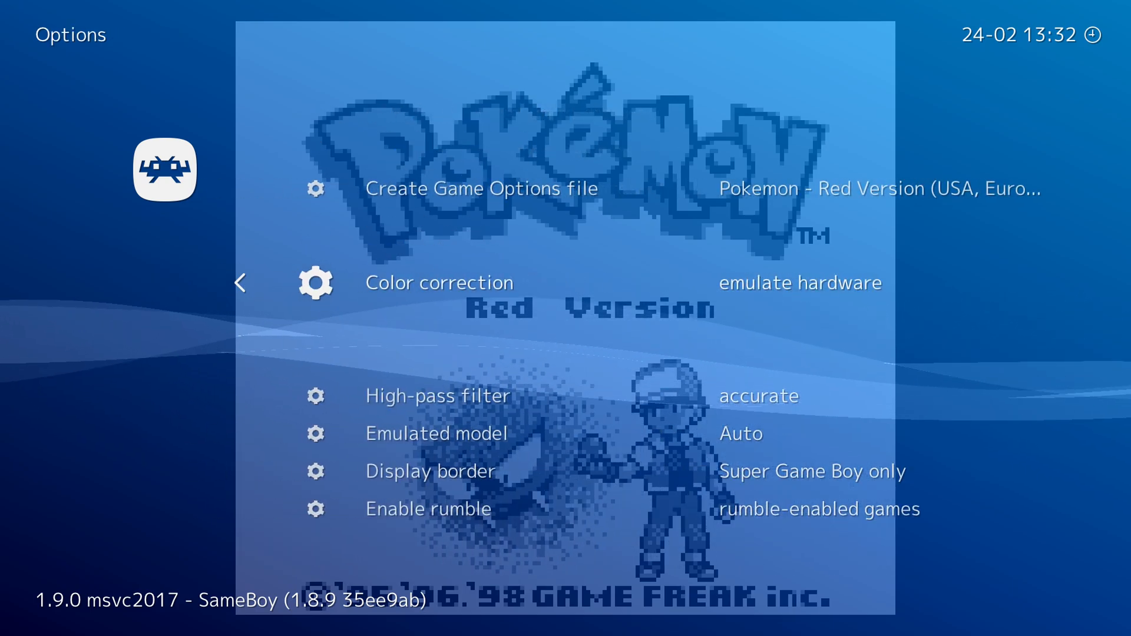
{"action": "scroll", "scroll_direction": "down", "scroll_amount": 3}
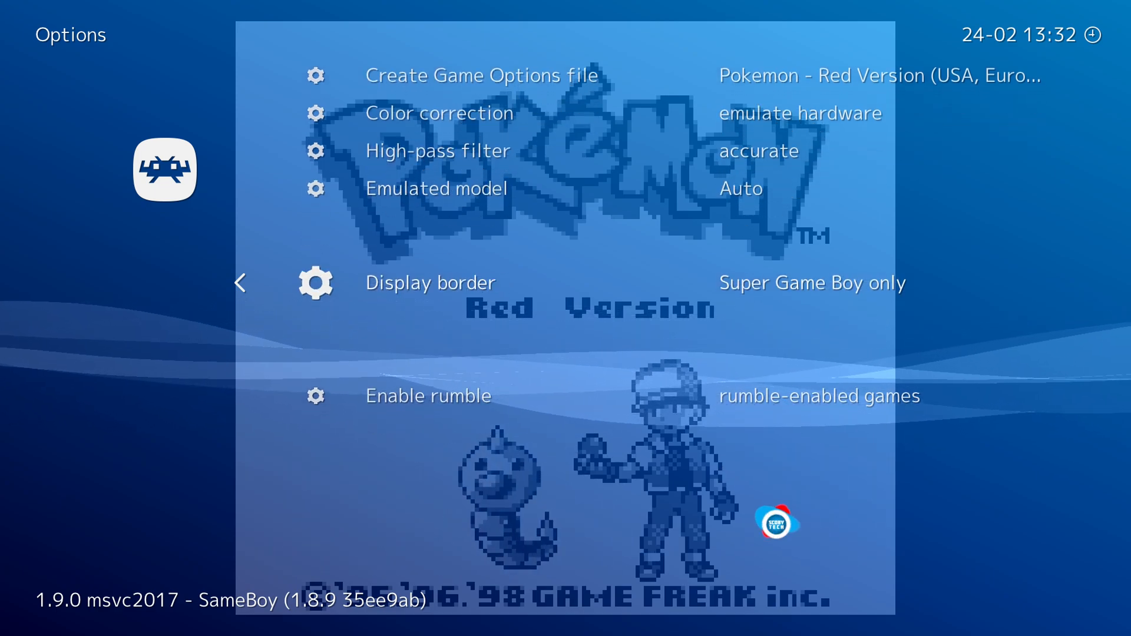
{"action": "scroll", "scroll_direction": "down", "scroll_amount": 3}
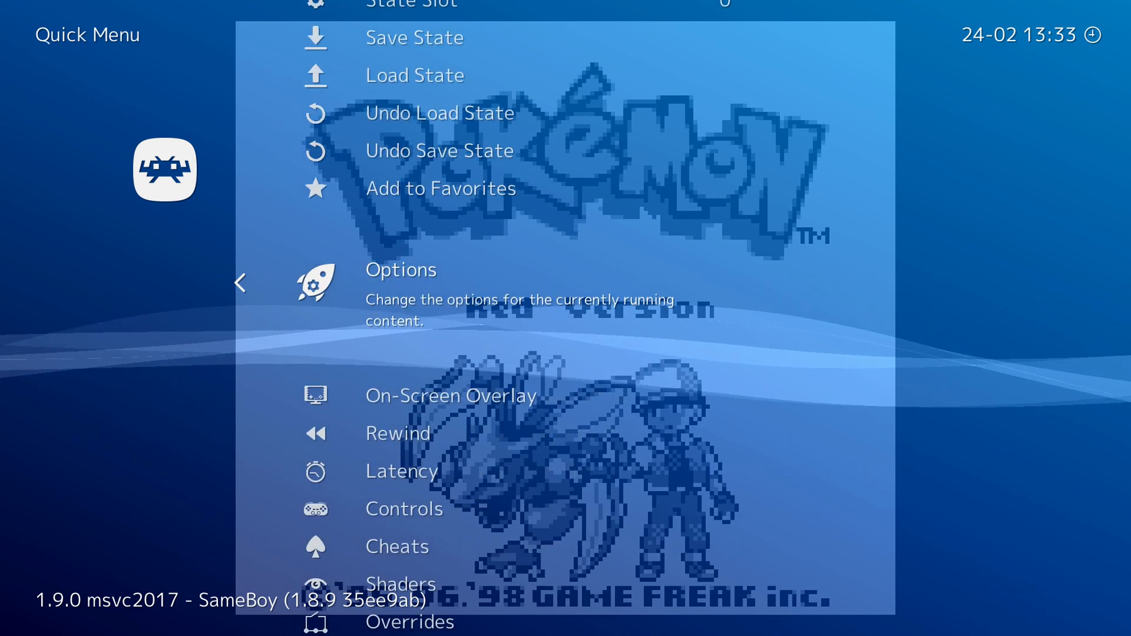
{"action": "scroll", "scroll_direction": "down", "scroll_amount": 3}
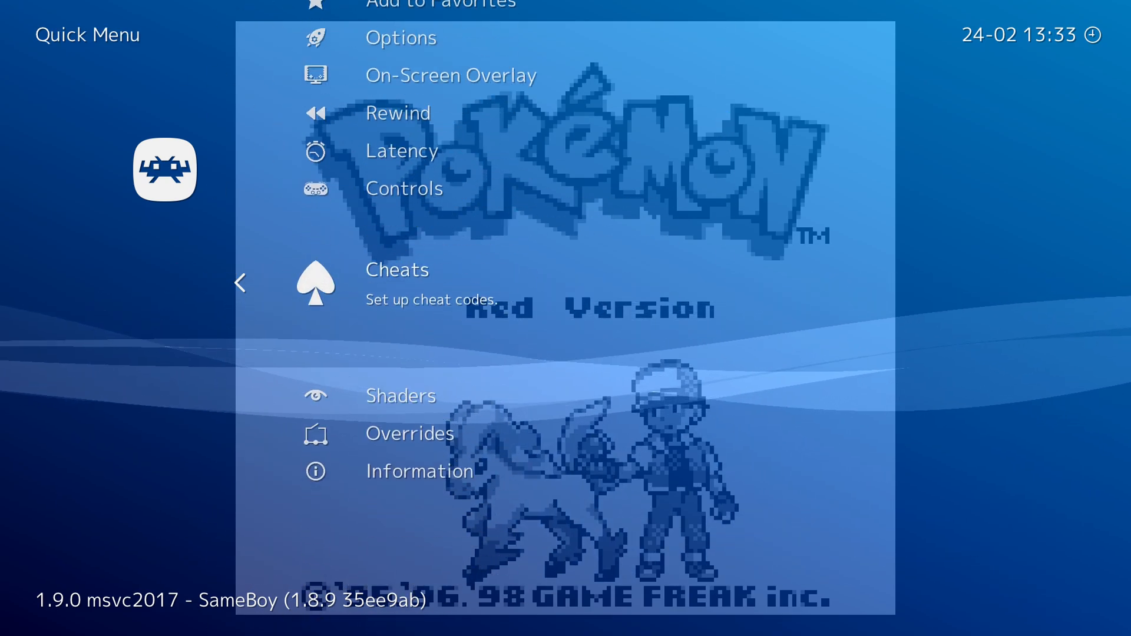